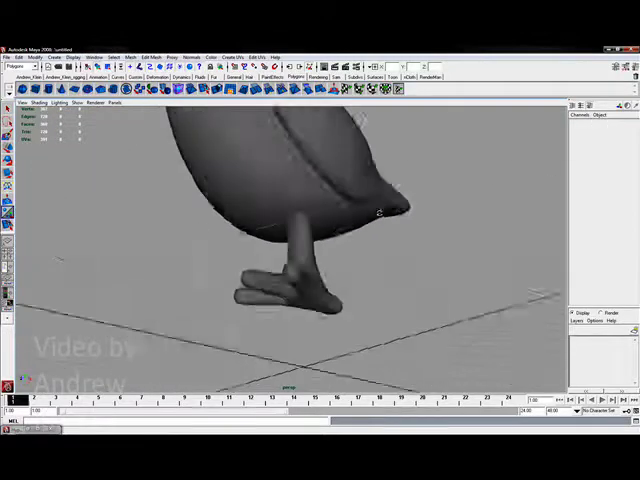
- Insert edge loops across the chicken's toes and leg with the Insert Edge Loop tool
left_click_drag(370, 210, 310, 230)
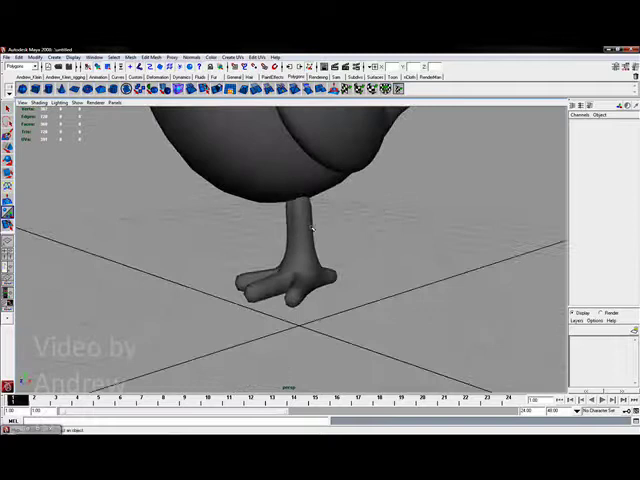
left_click(296, 260)
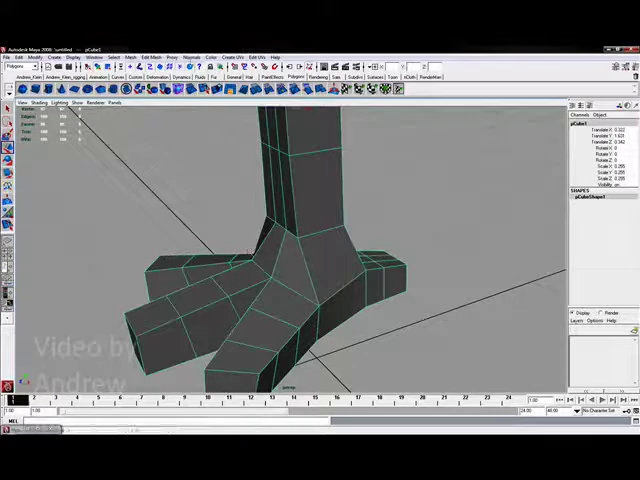
left_click(188, 56)
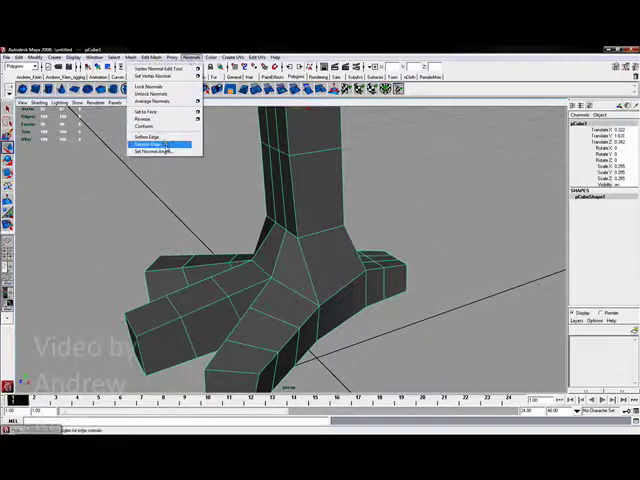
left_click(152, 146)
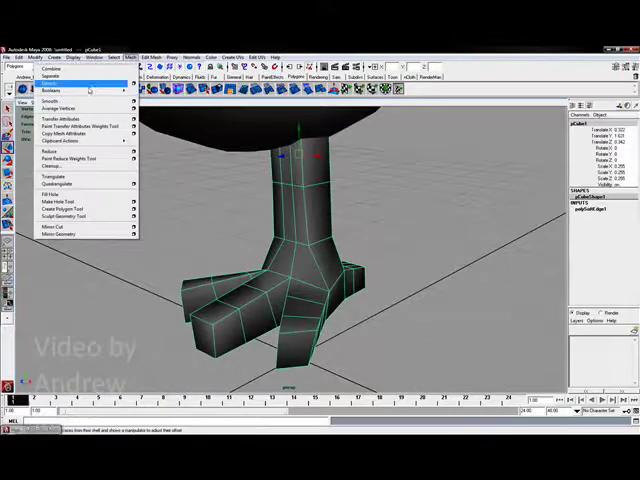
- Smooth the leg and three-toed foot into a denser rounded mesh and select it
left_click(52, 100)
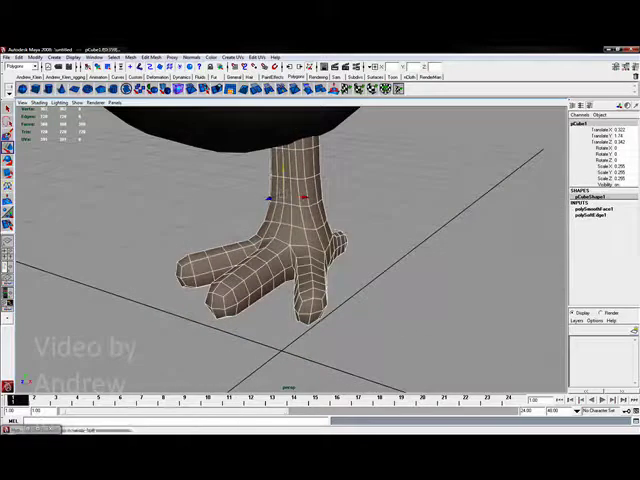
left_click(18, 56)
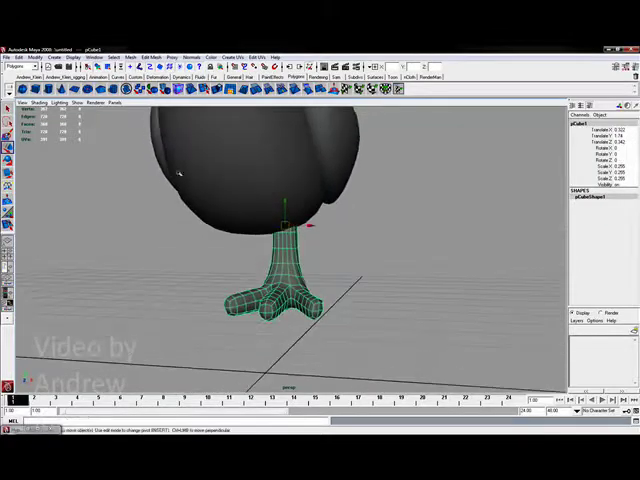
- Duplicate the smoothed leg as a mirrored copy for the chicken's other side
left_click(30, 28)
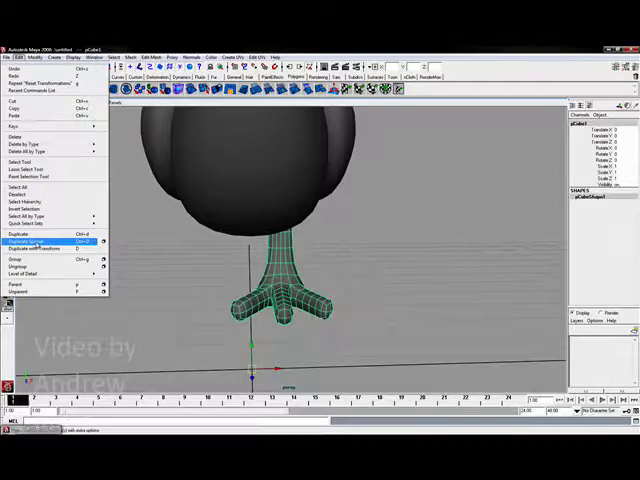
left_click(22, 232)
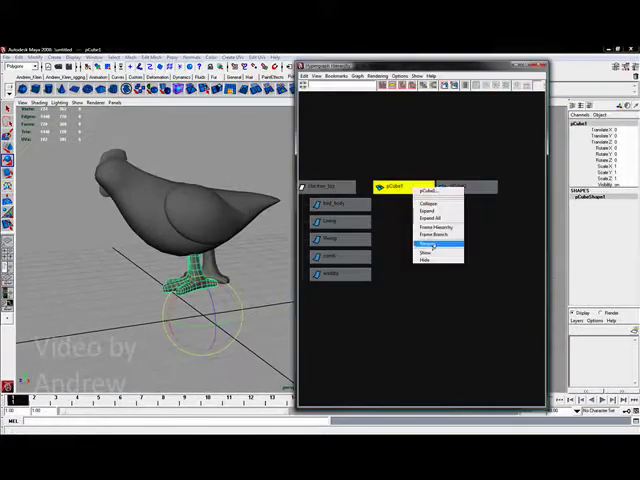
- Parent both leg nodes under the chicken body node in the Hypergraph
left_click(436, 244)
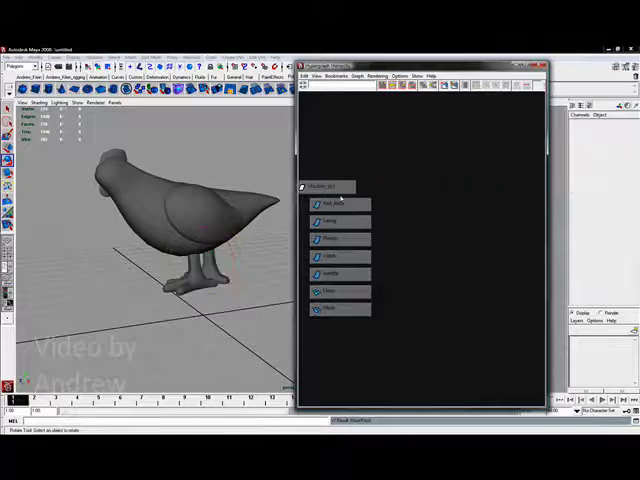
left_click(328, 188)
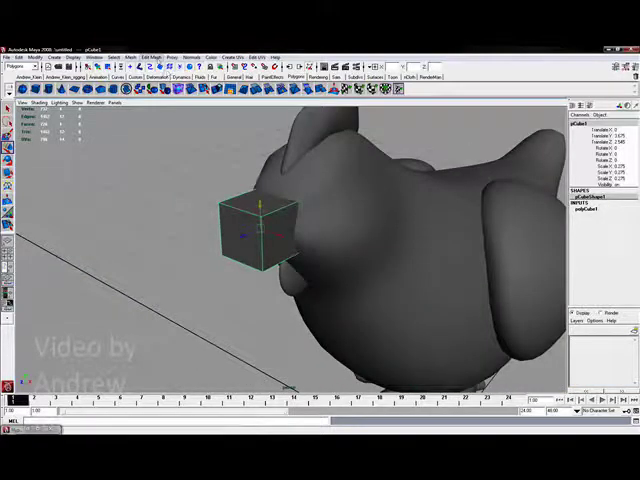
- Bring up the polygon editing commands for the small beak cube
left_click(152, 44)
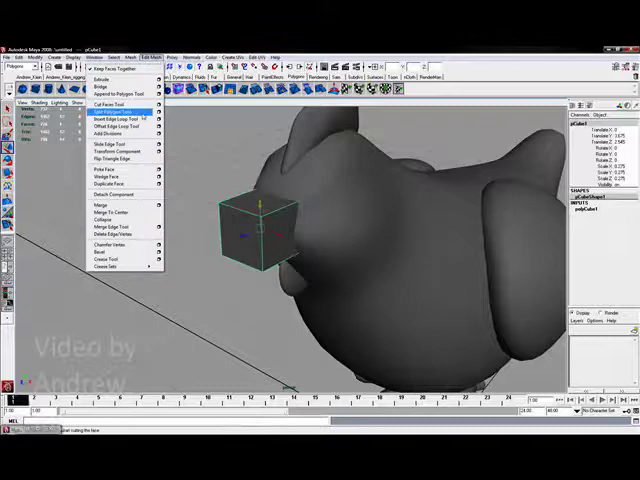
- Taper the cube into a pointed beak with an added edge loop
left_click(112, 116)
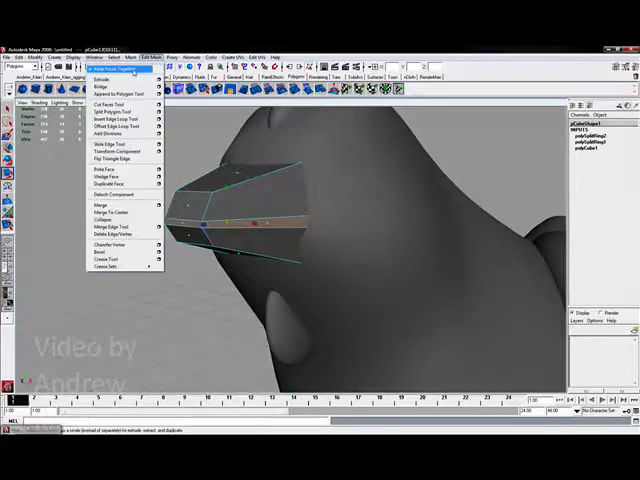
- Insert an edge ring along the beak's middle to form the groove band
left_click(100, 78)
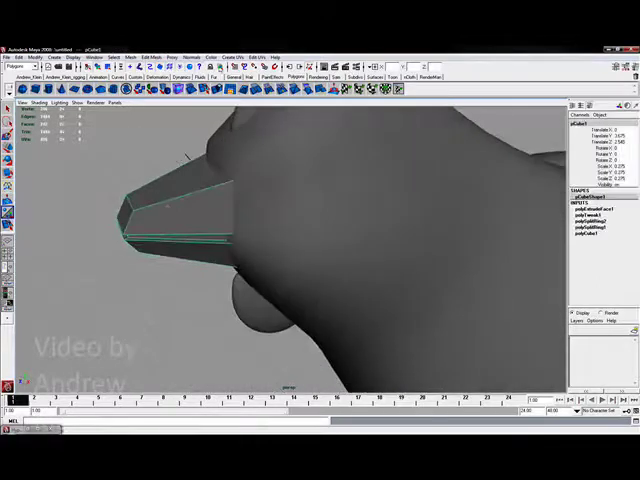
- Apply Mesh > Smooth to round the beak into a denser curved mesh
left_click(152, 56)
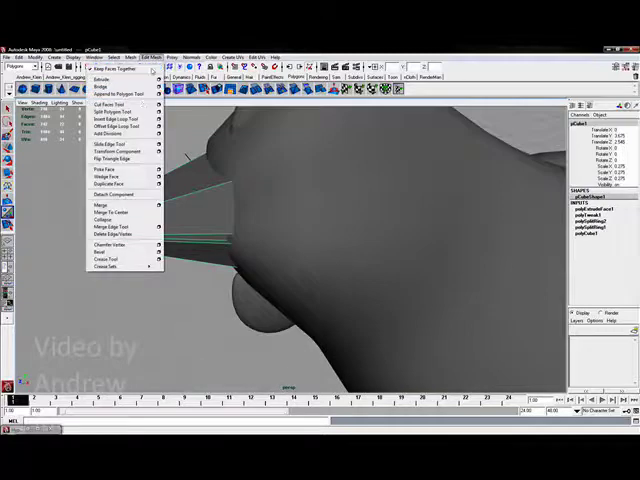
left_click(112, 112)
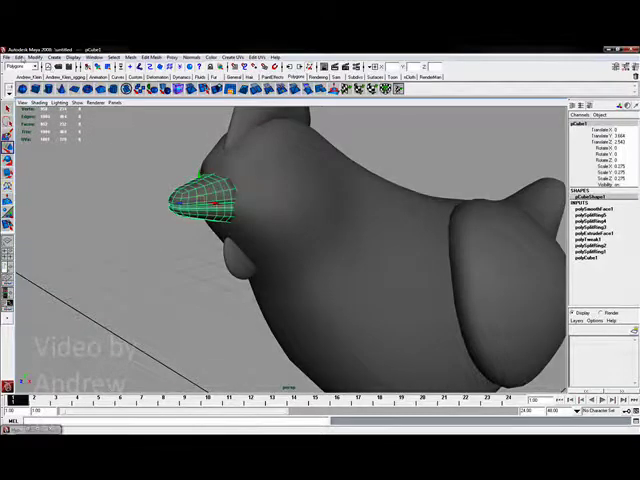
- Parent the beak node under the chicken body node in the Hypergraph
left_click(24, 44)
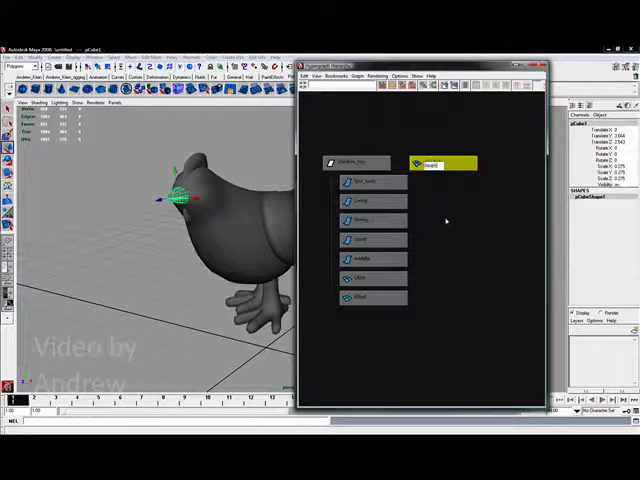
right_click(444, 164)
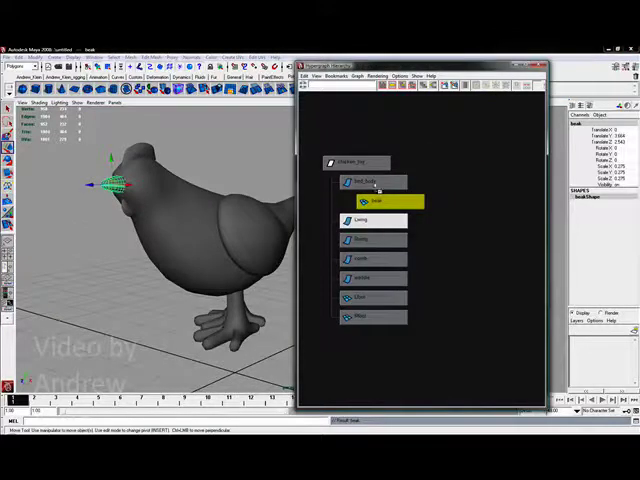
left_click(376, 240)
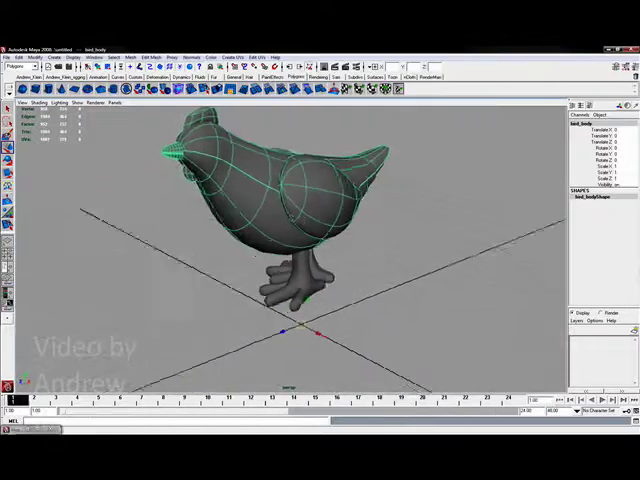
- Select the chicken body and tilt it with the Rotate tool
left_click(36, 44)
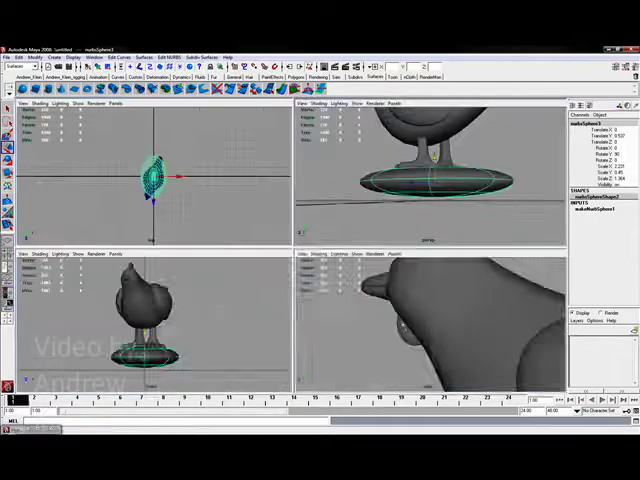
key("space")
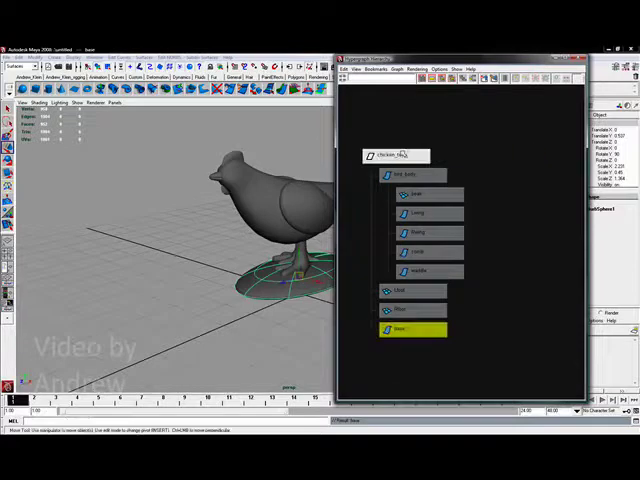
- Select the top group node that now holds the chicken and its oval base
left_click(398, 156)
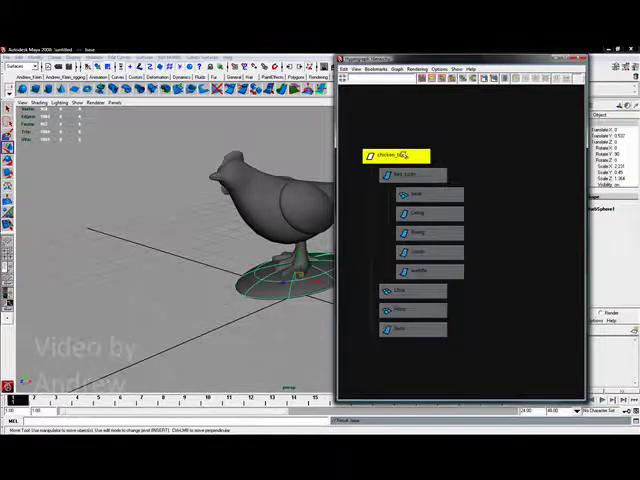